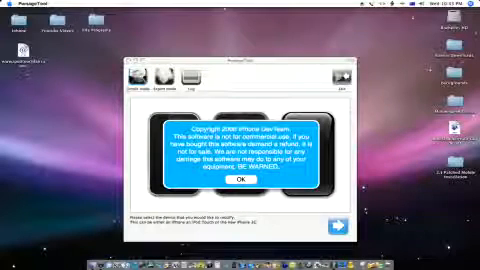
Dismiss the copyright notice to reach the expert-mode settings menu
click(240, 210)
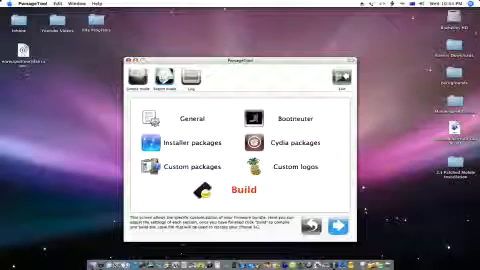
In General settings, uncheck 'Activate the phone'
click(190, 116)
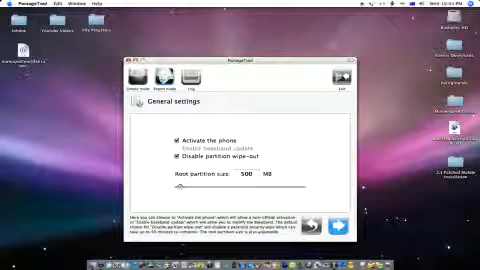
click(172, 140)
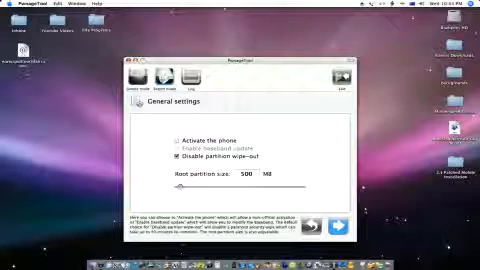